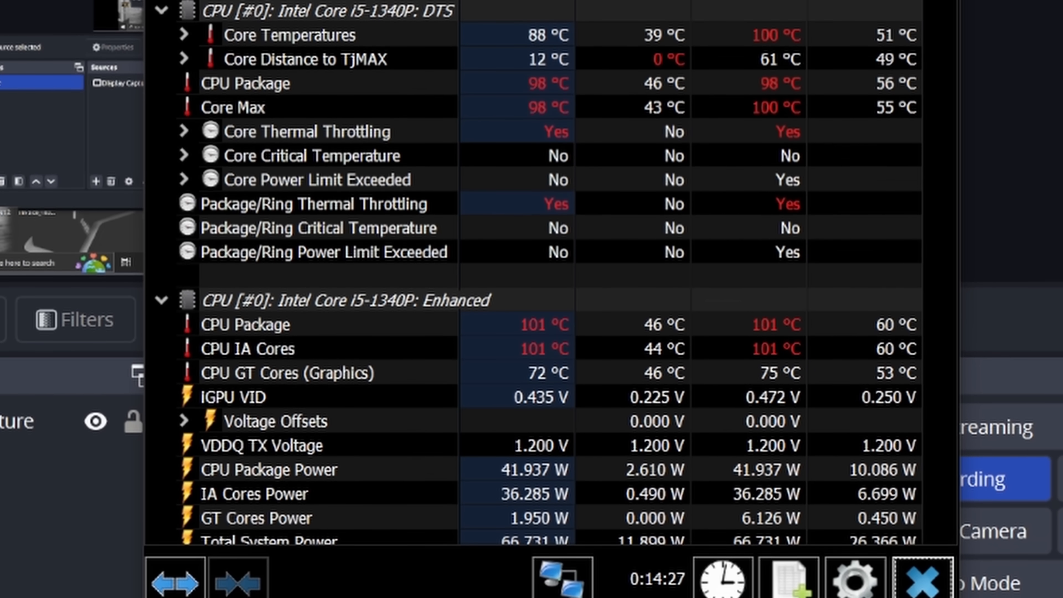
{"action": "scroll", "scroll_direction": "down", "scroll_amount": 3}
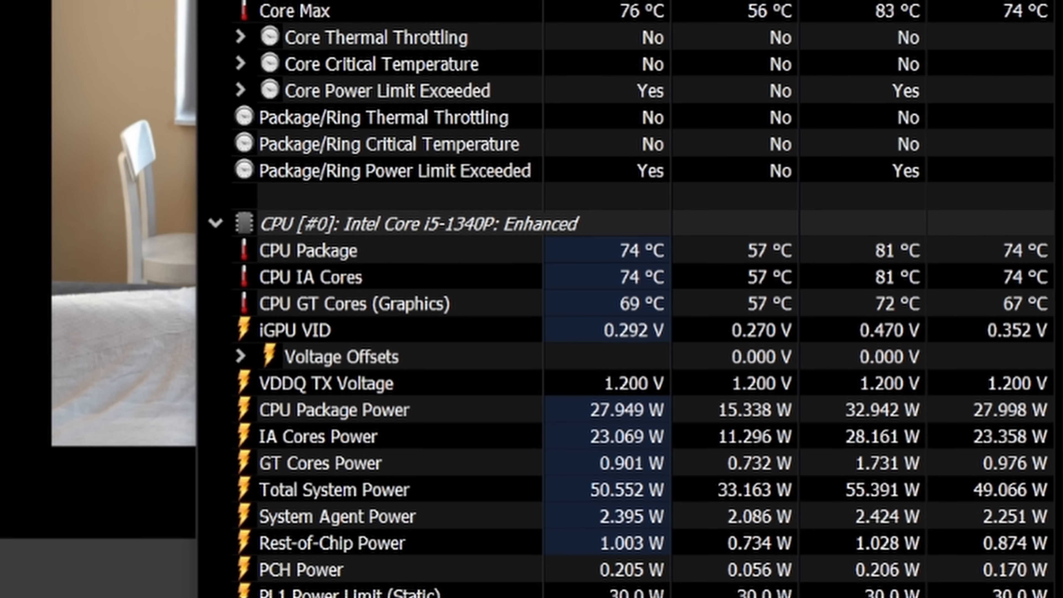